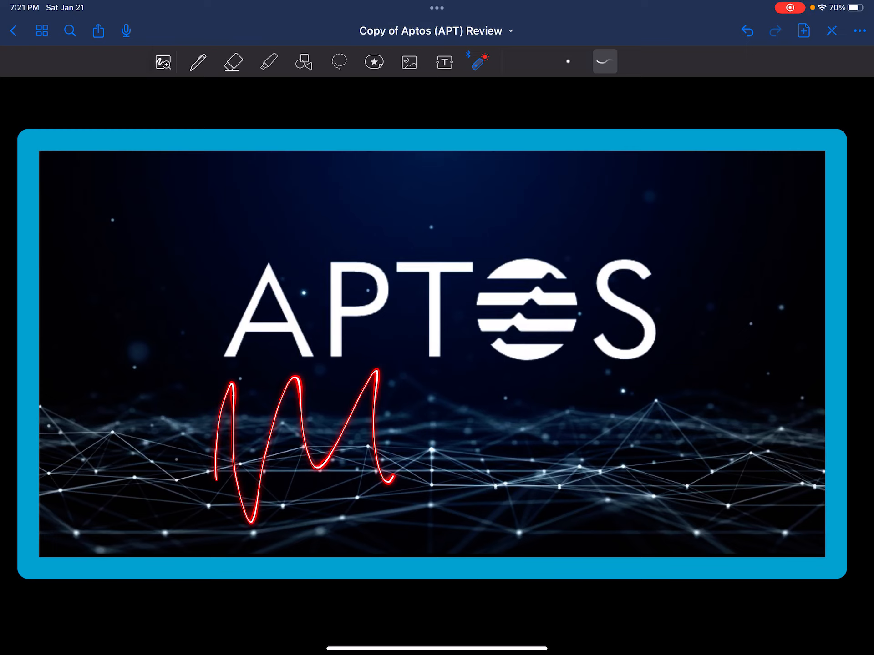
Pan the canvas from the Aptos cover image down to the Summary section.
scroll(down, 3)
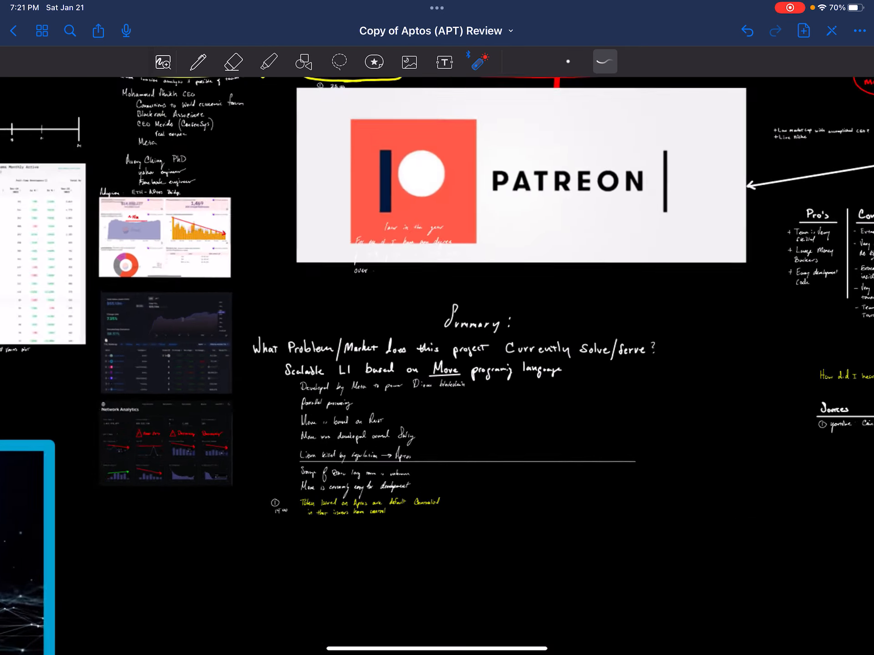
Underline the 'Scalable L1' line with the laser pointer and zoom in on the Summary notes.
scroll(down, 3)
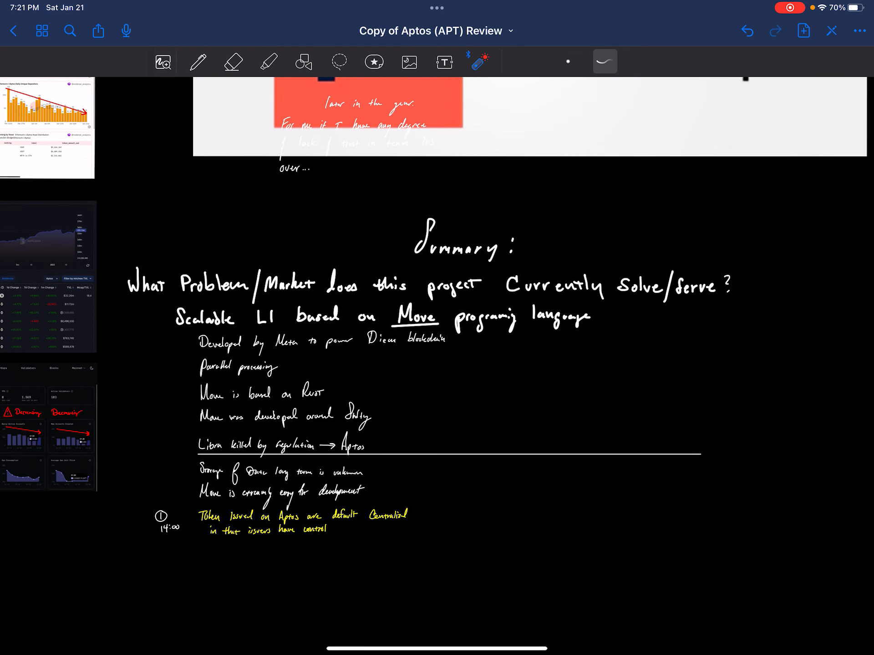
drag(171, 331, 240, 331)
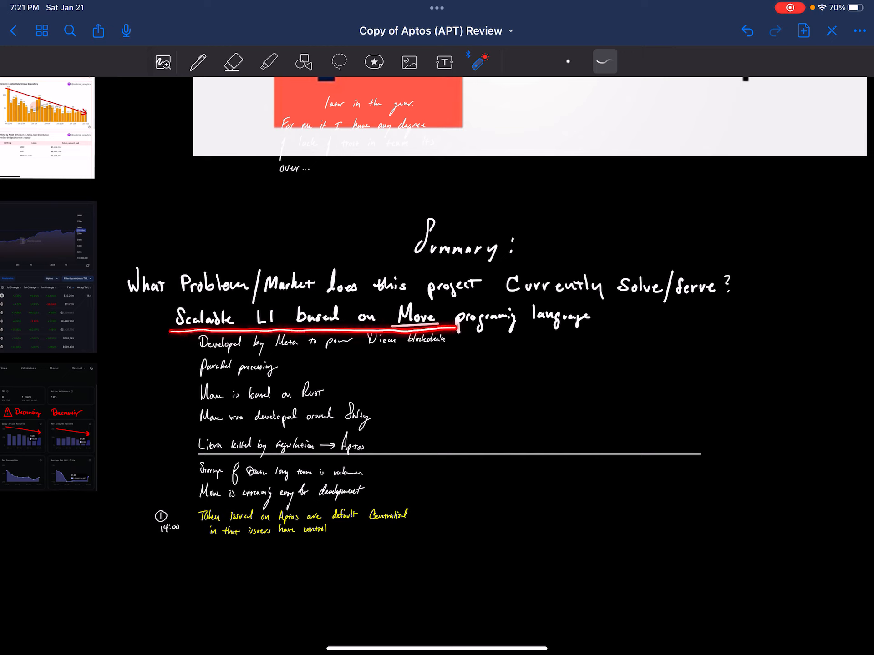
drag(162, 326, 591, 326)
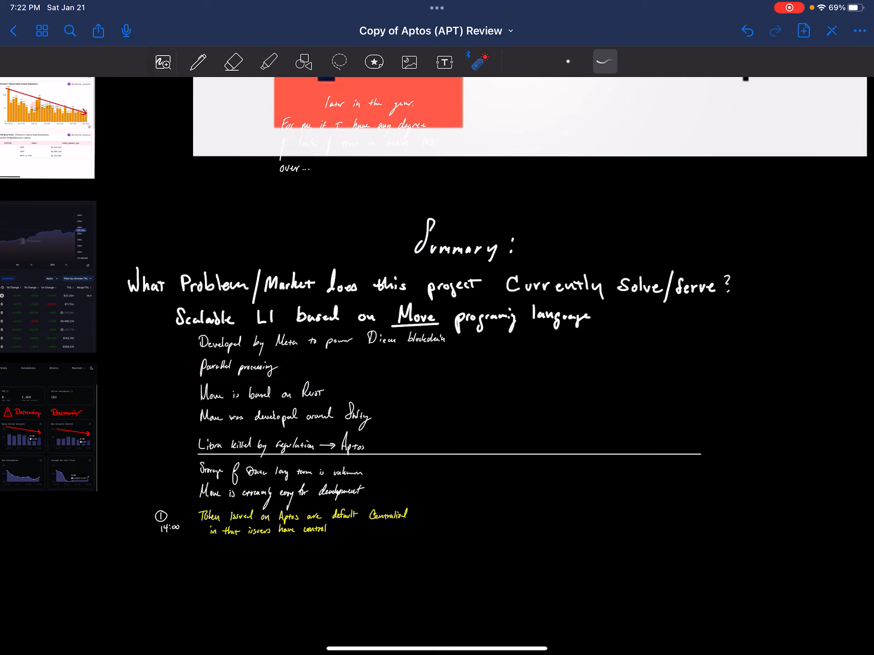
drag(168, 401, 329, 393)
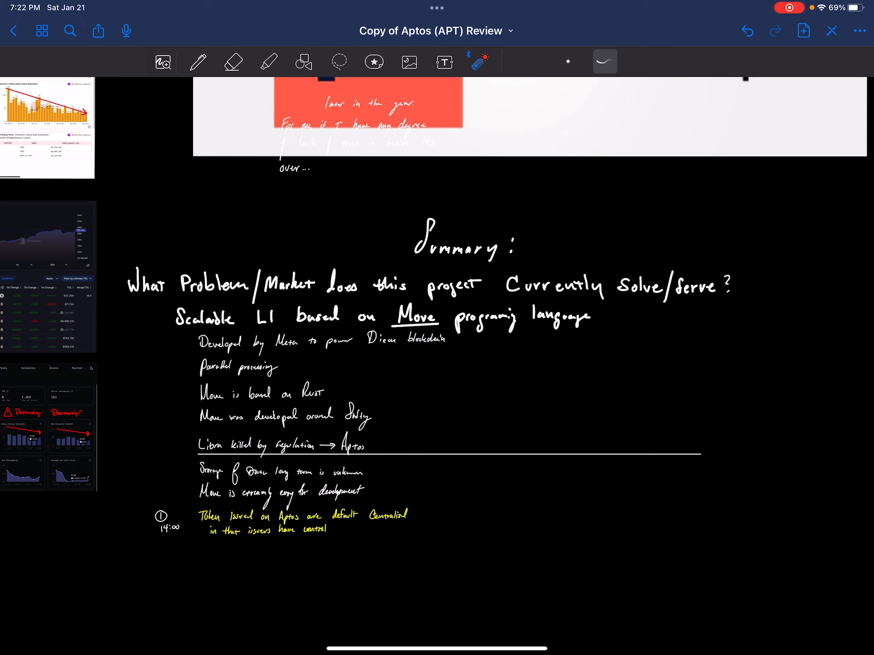
drag(243, 429, 335, 429)
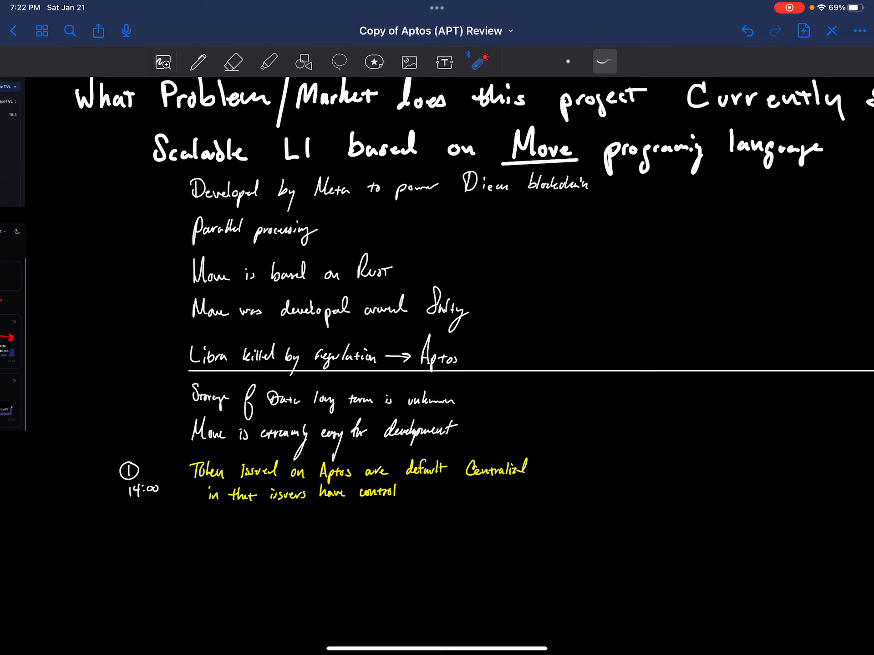
drag(195, 410, 398, 408)
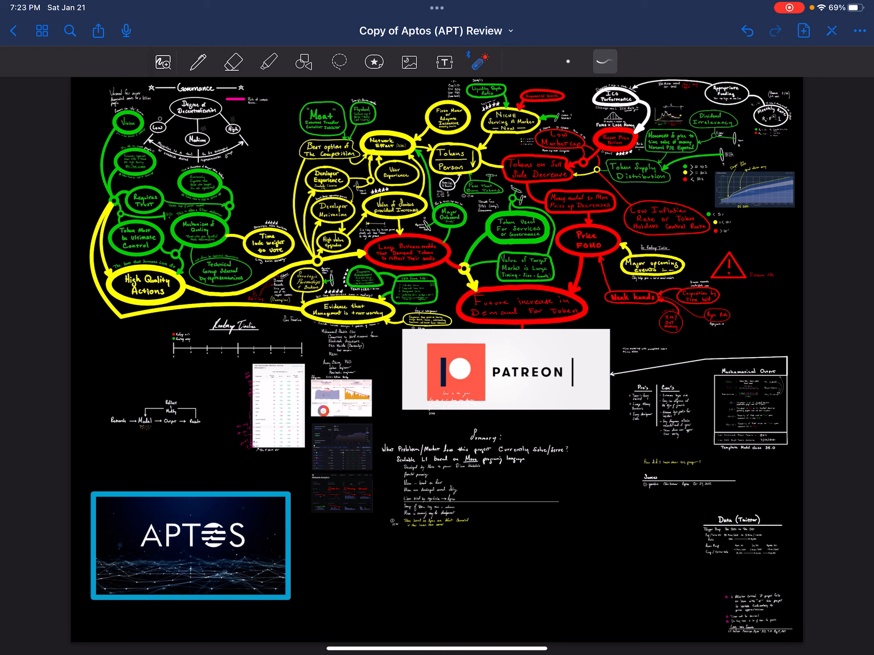
Fill the high-risk mind map nodes solid red with the thick pen.
click(196, 63)
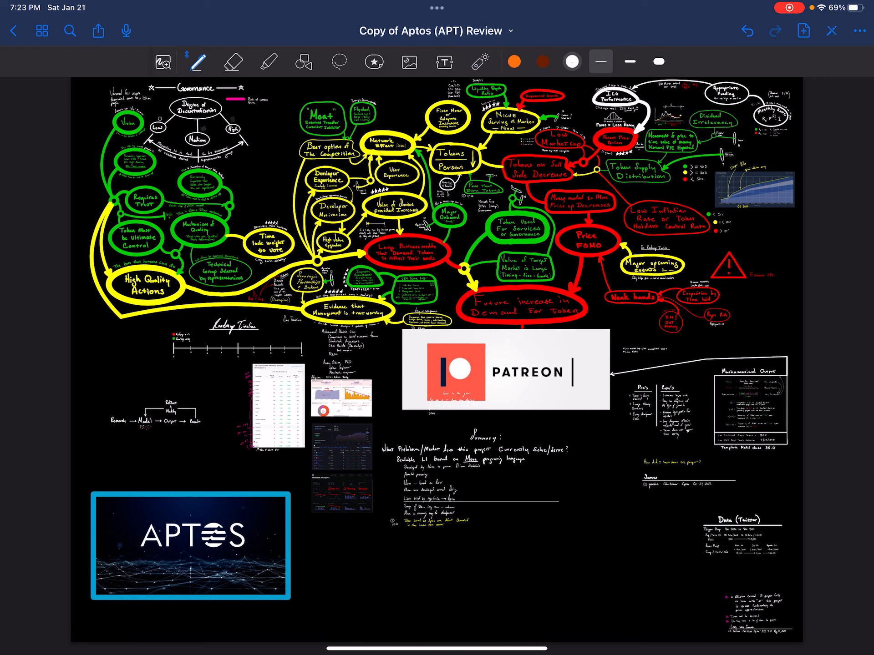
click(573, 62)
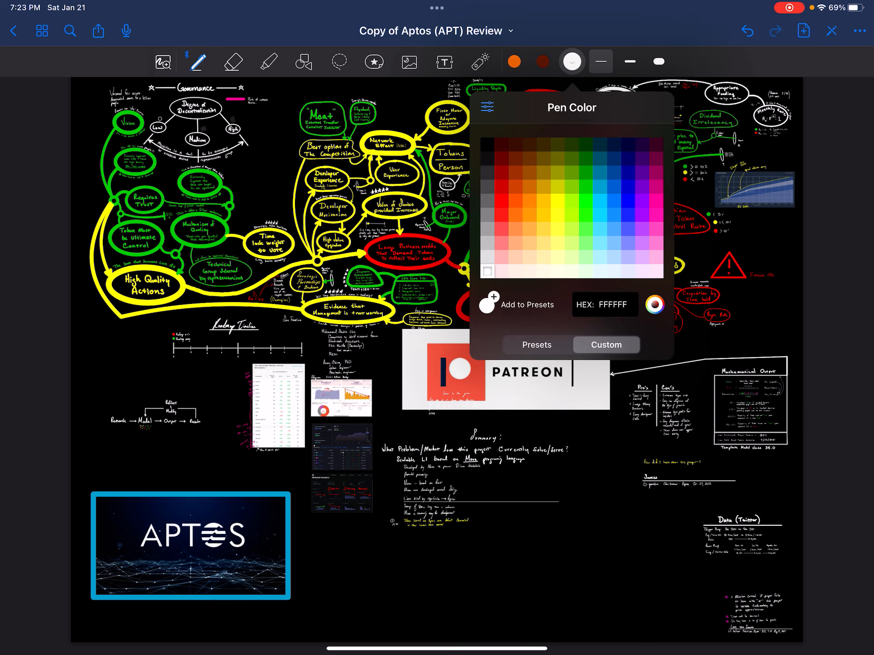
click(503, 202)
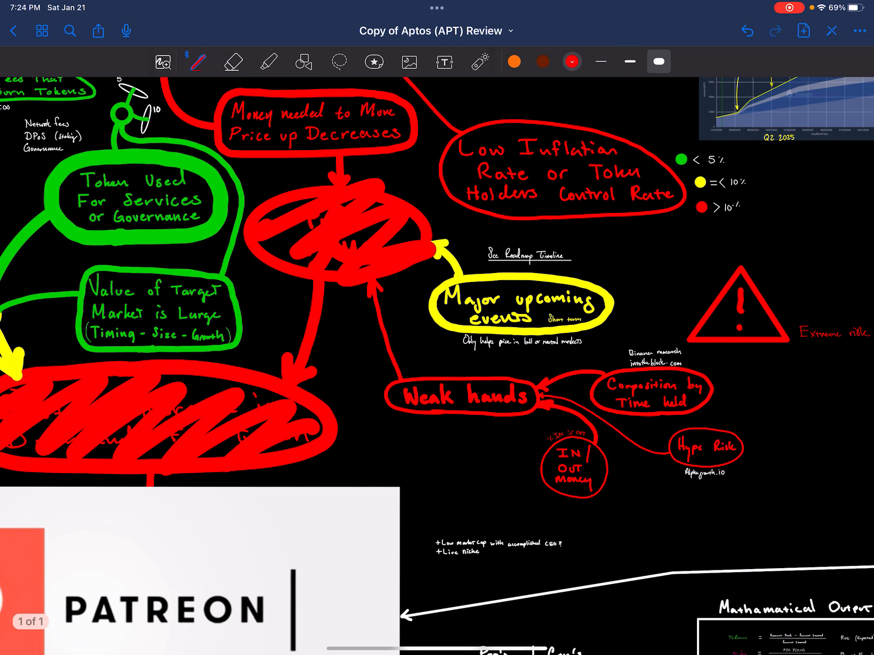
scroll(down, 3)
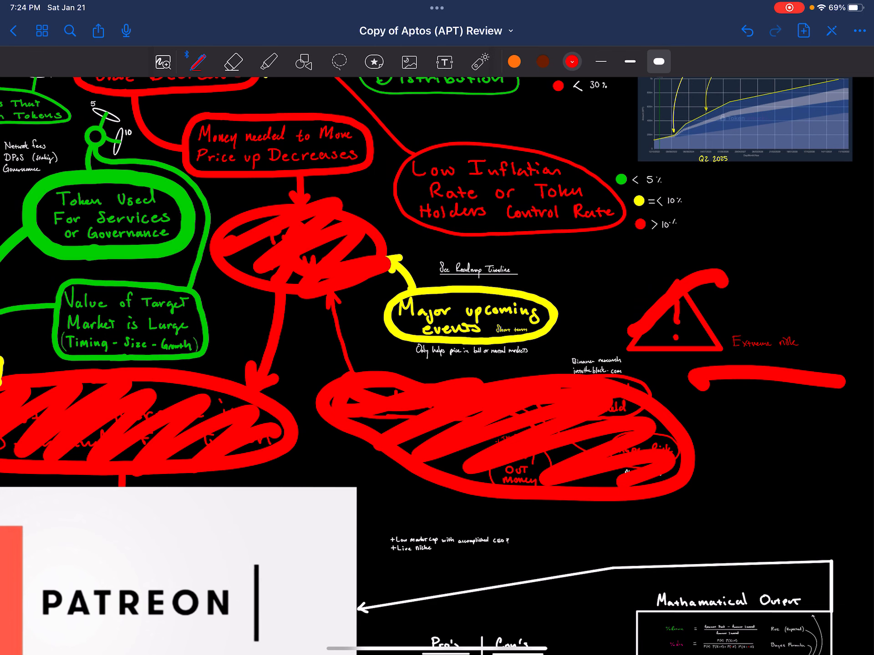
Switch the pen to yellow for the Major upcoming events node.
click(572, 62)
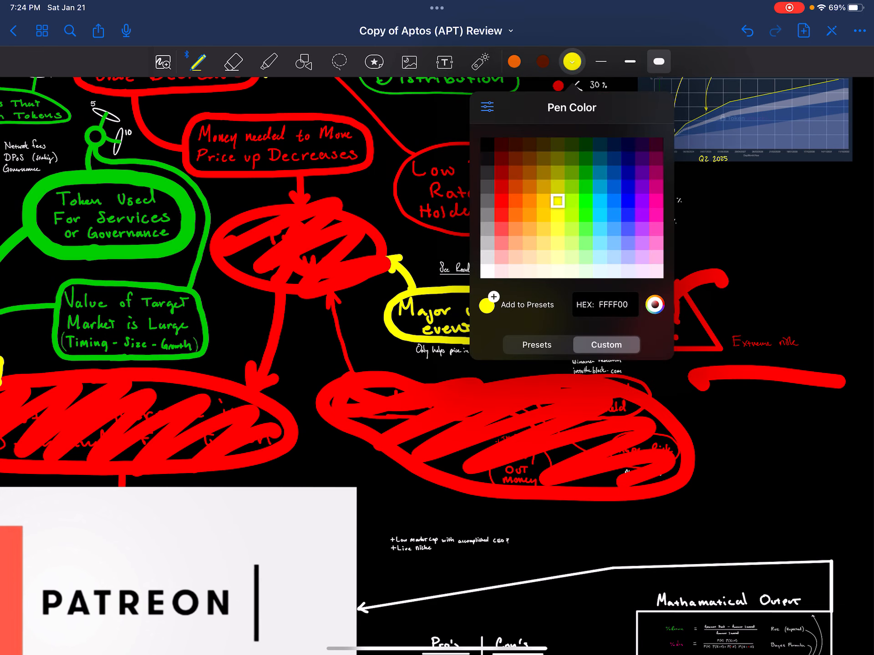
click(572, 62)
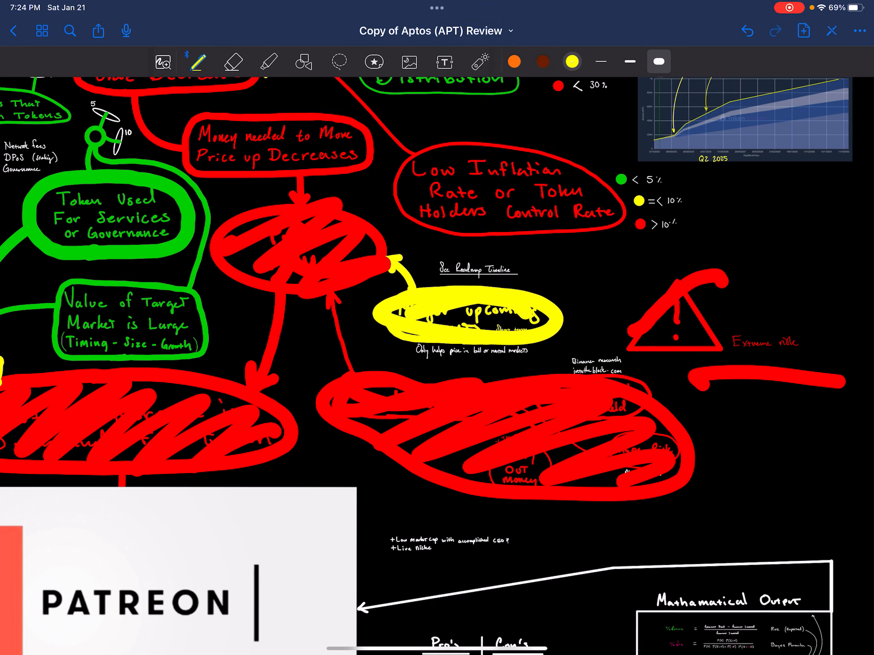
click(571, 62)
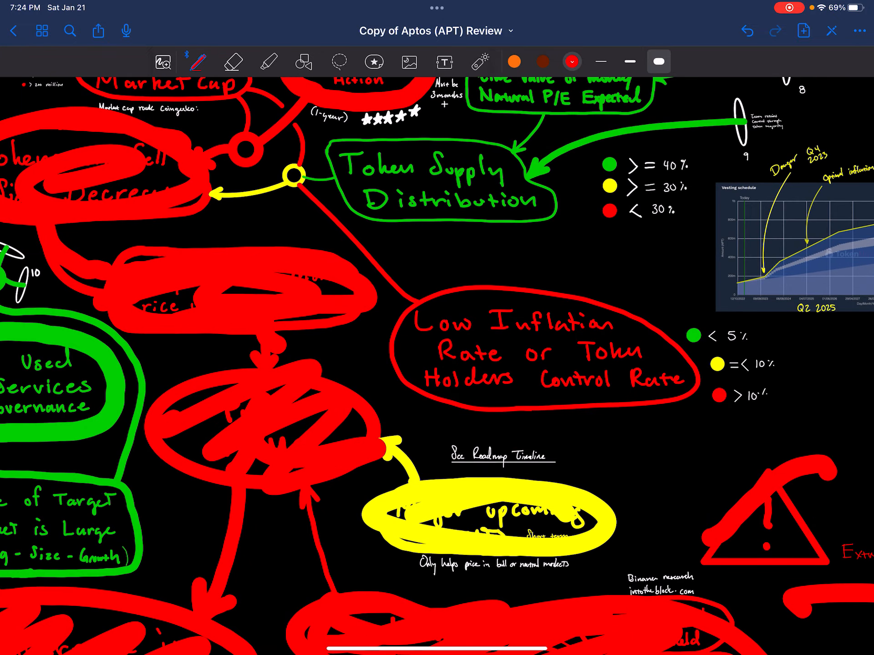
Mark the vesting schedule chart with a red arrow to its early curve and a thin red circle around an annotation.
drag(423, 320, 502, 334)
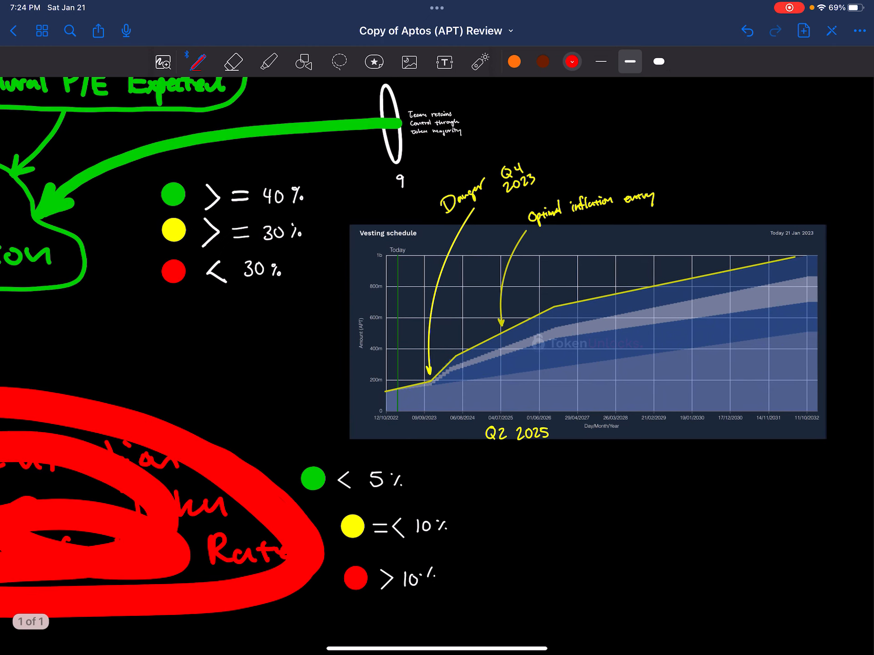
drag(278, 446, 401, 384)
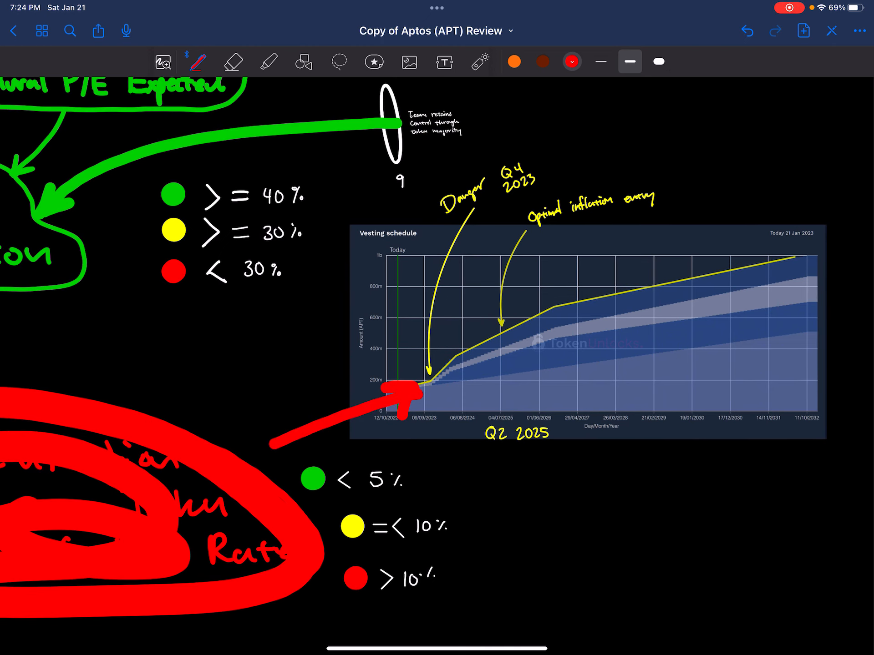
click(600, 61)
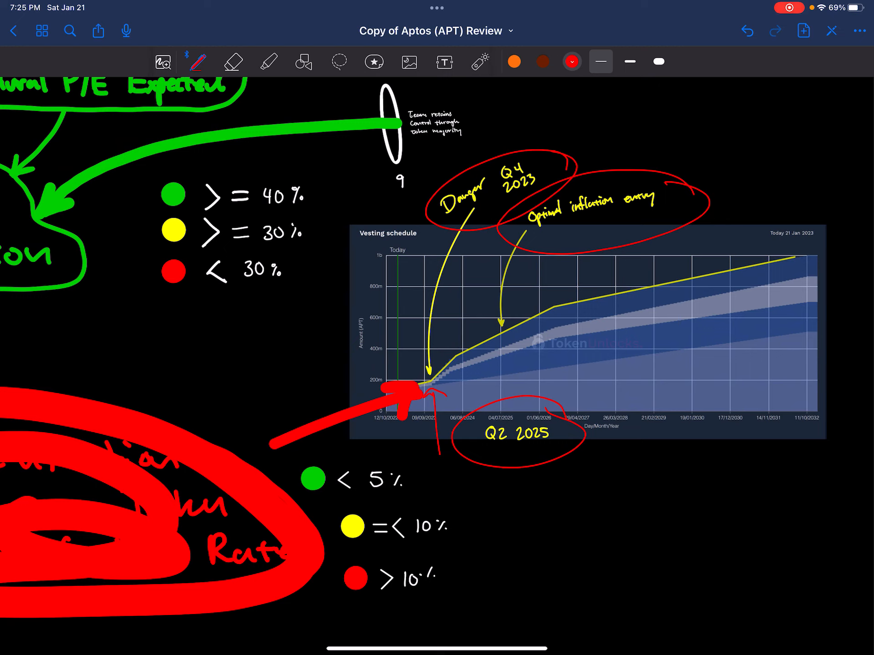
drag(428, 384, 657, 298)
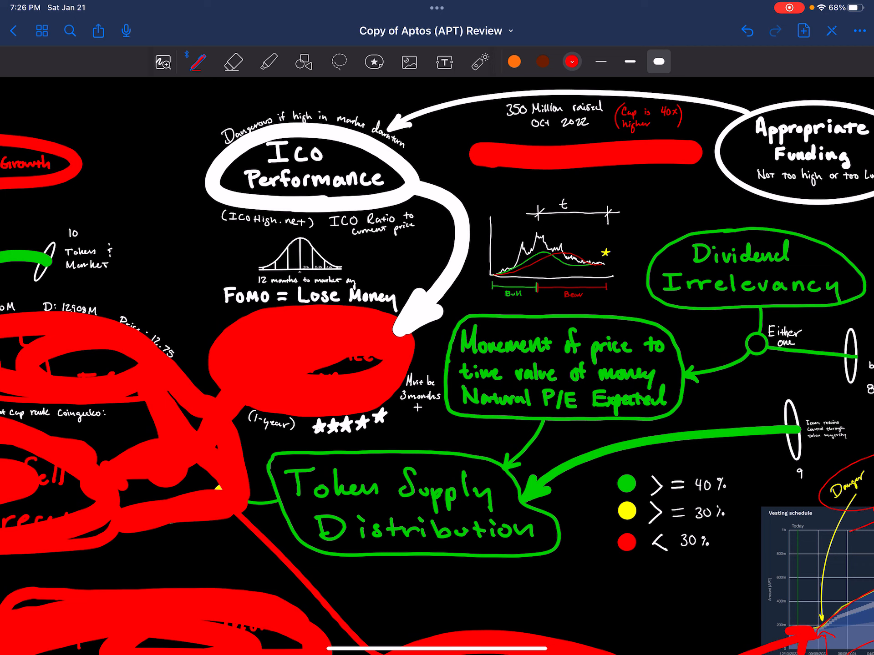
click(571, 61)
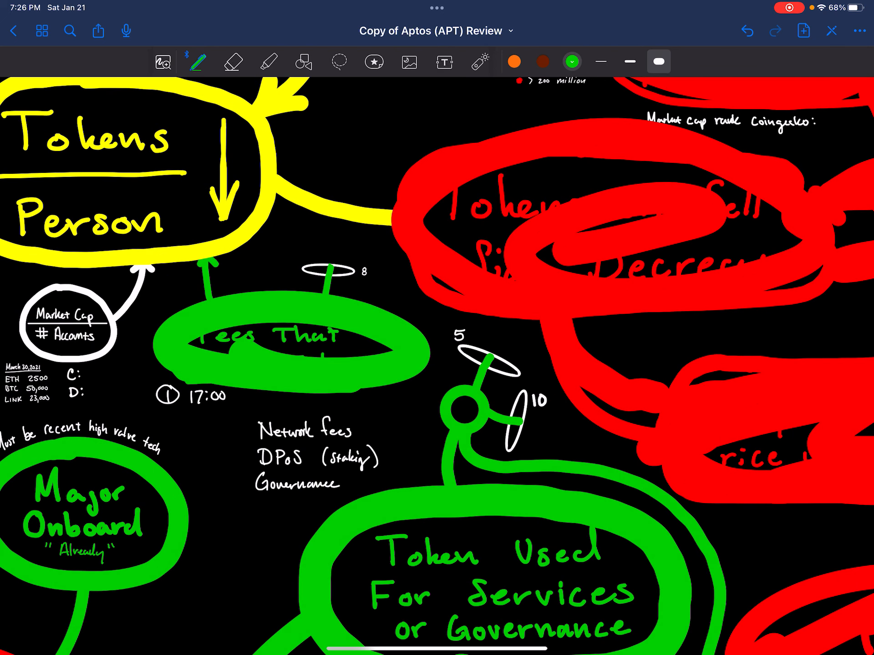
Dot Network fees and DPoS (staking) green as pros, then move to the ETH–Aptos Bridge charts.
click(232, 441)
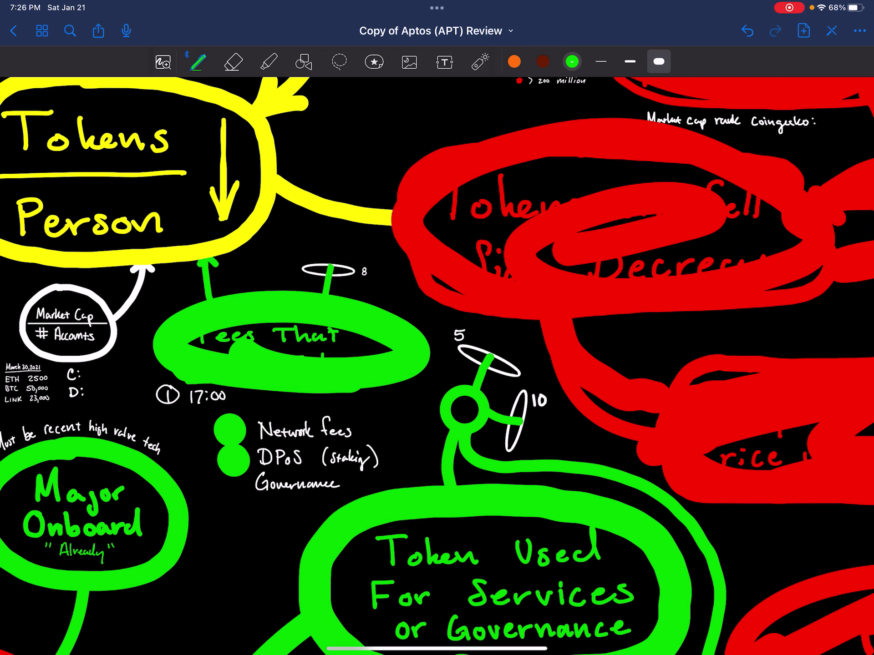
scroll(down, 3)
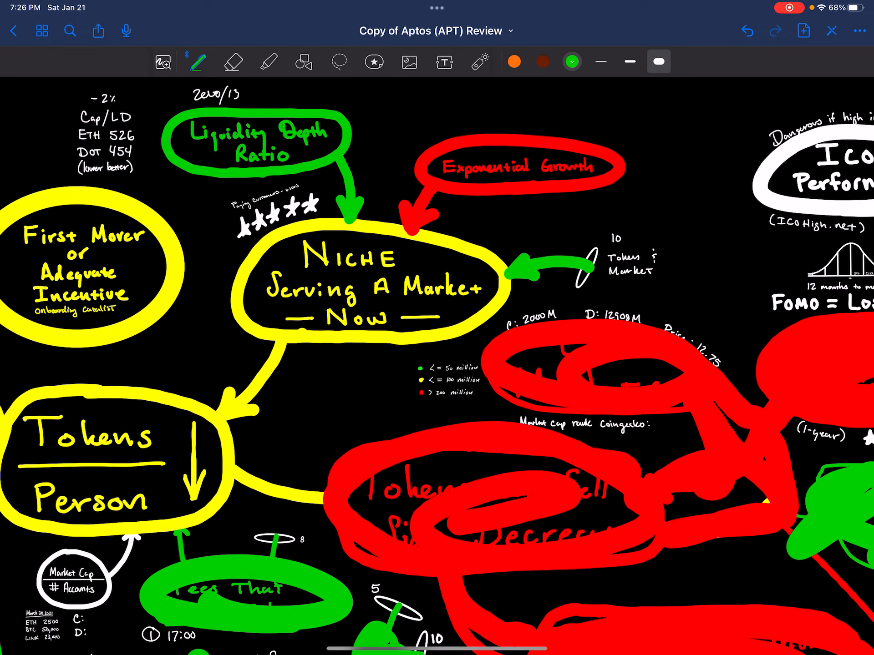
click(572, 61)
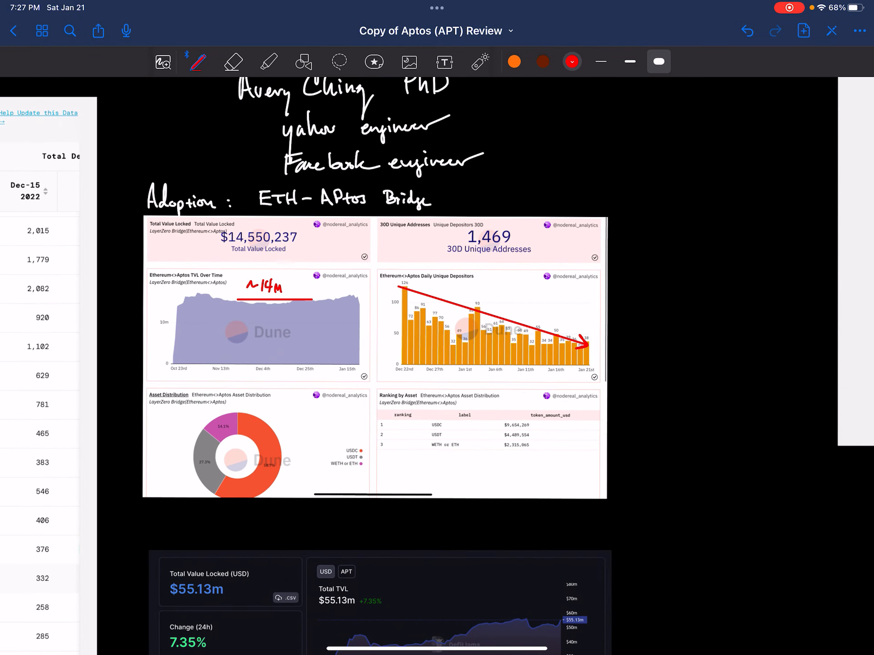
Point a thin red arrow at the Daily Unique Depositors chart.
click(630, 62)
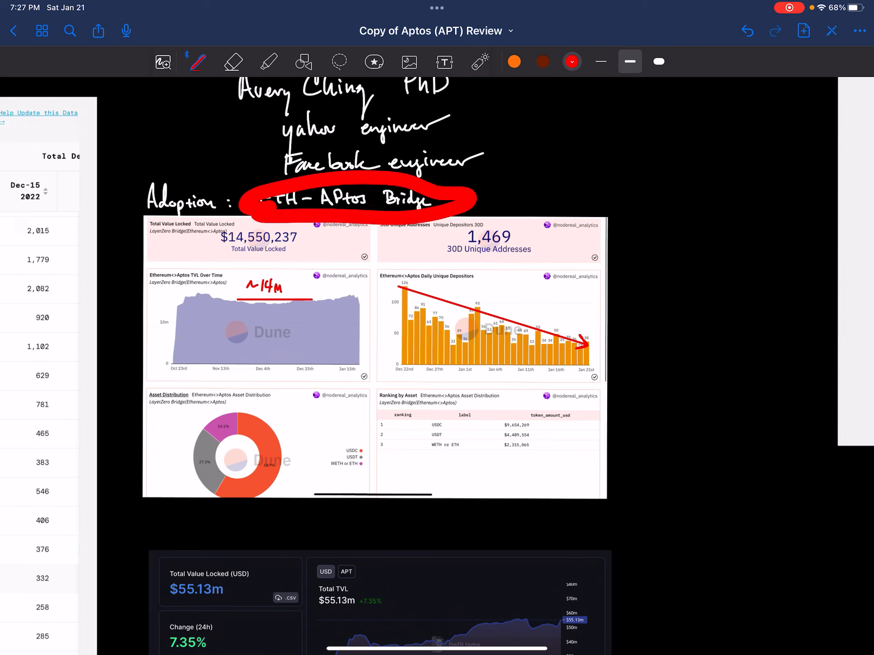
drag(724, 257, 586, 323)
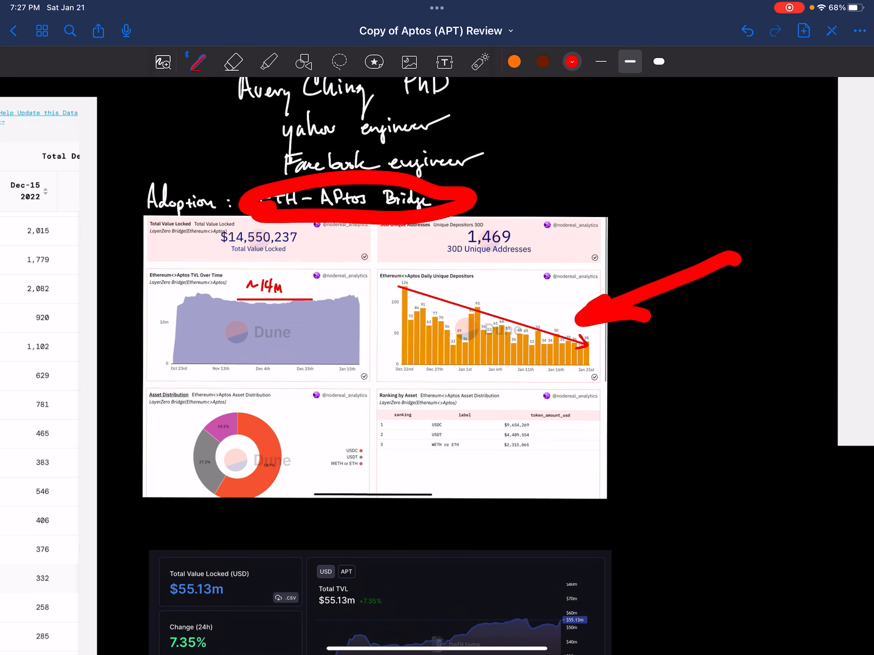
scroll(down, 3)
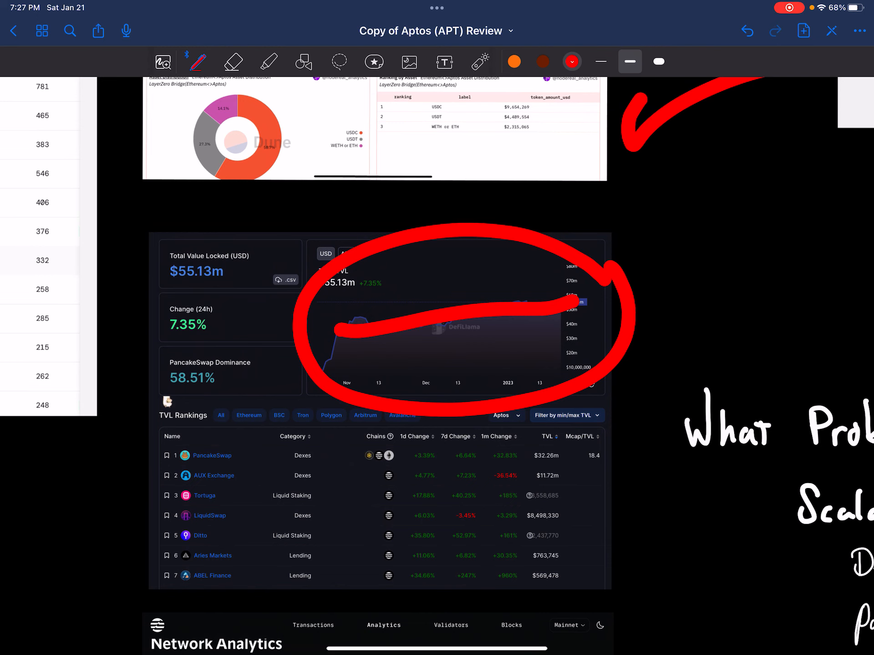
Flag the Ditto row of the TVL rankings with a red dash and start marking the developers table.
scroll(down, 3)
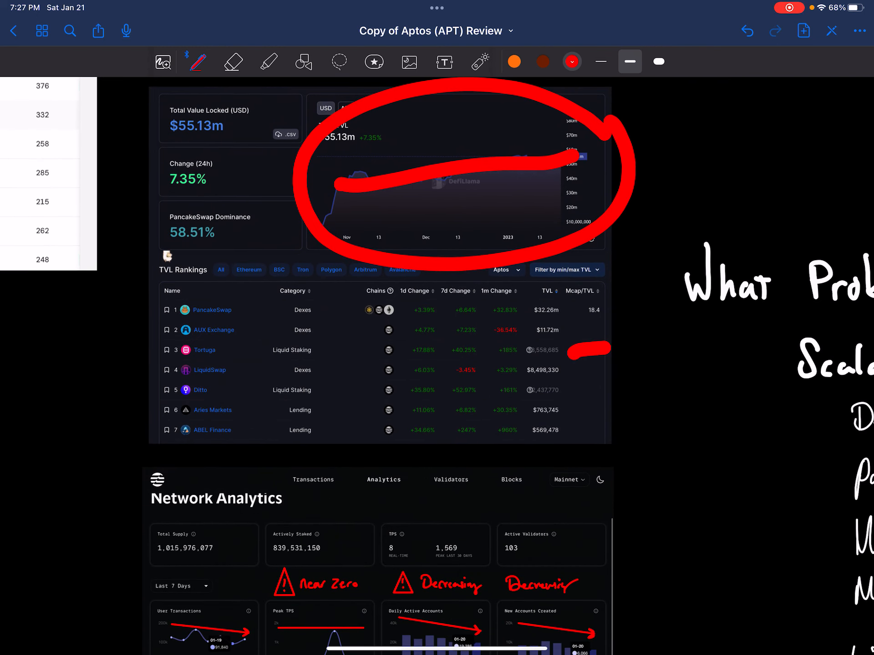
drag(568, 390, 619, 391)
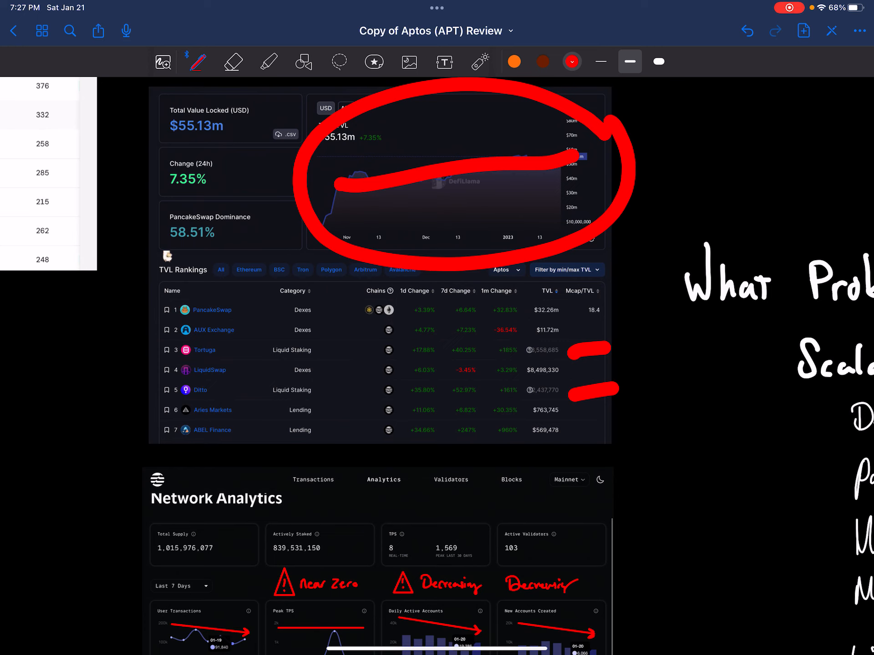
scroll(down, 3)
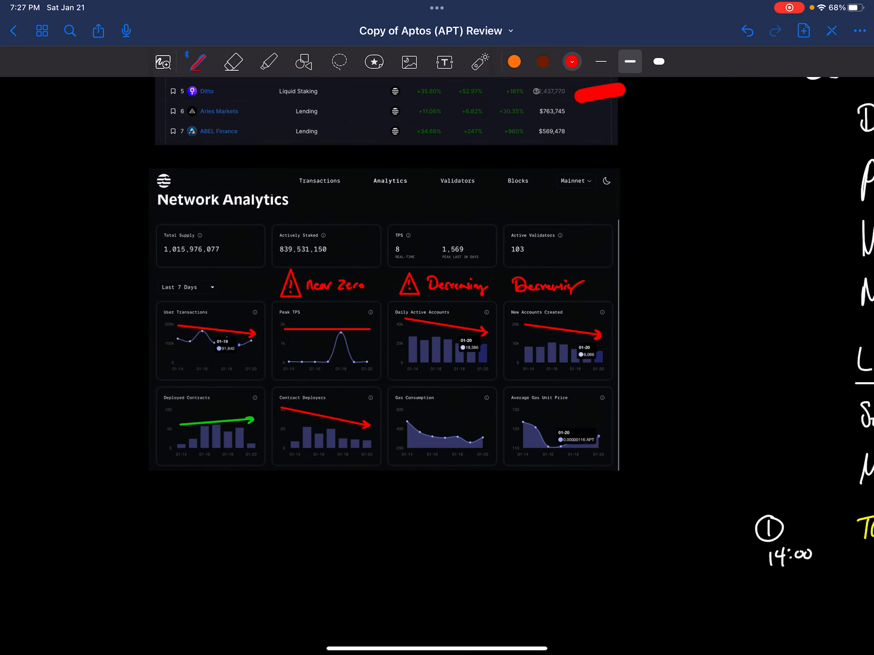
drag(139, 221, 318, 209)
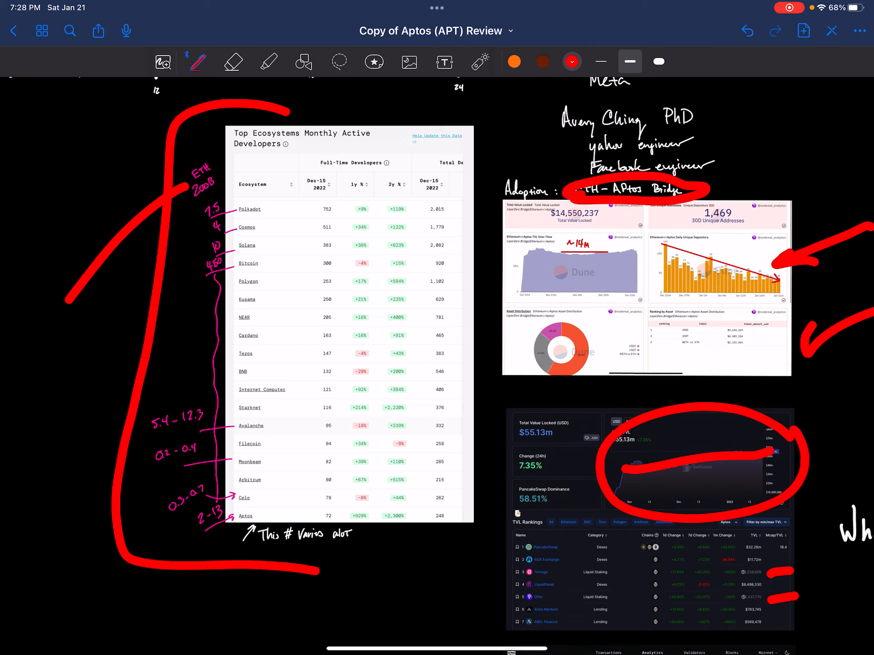
Draw a red arrow from Moonbeam up to Polkadot on the developers table.
drag(89, 313, 200, 234)
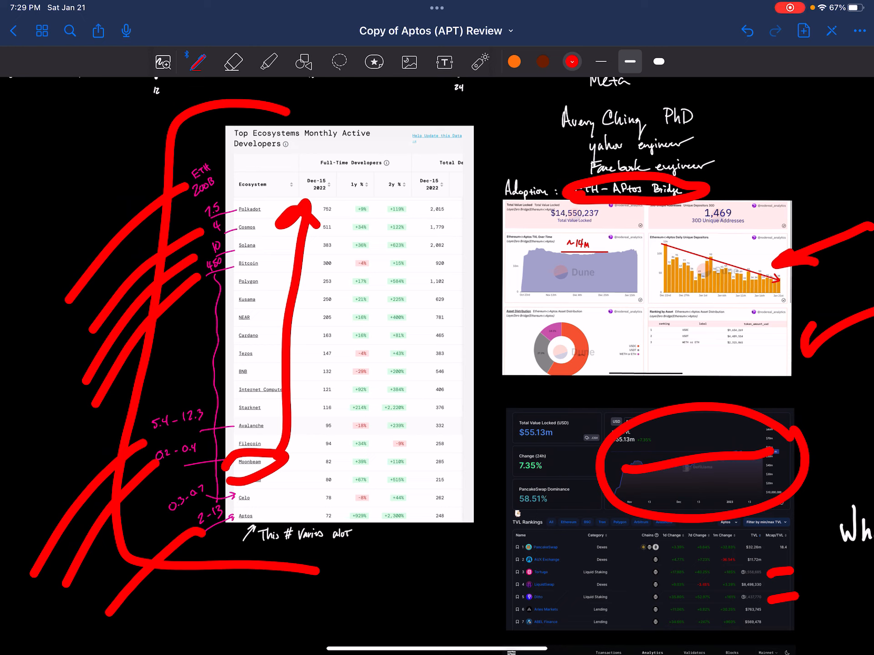
drag(301, 515, 332, 515)
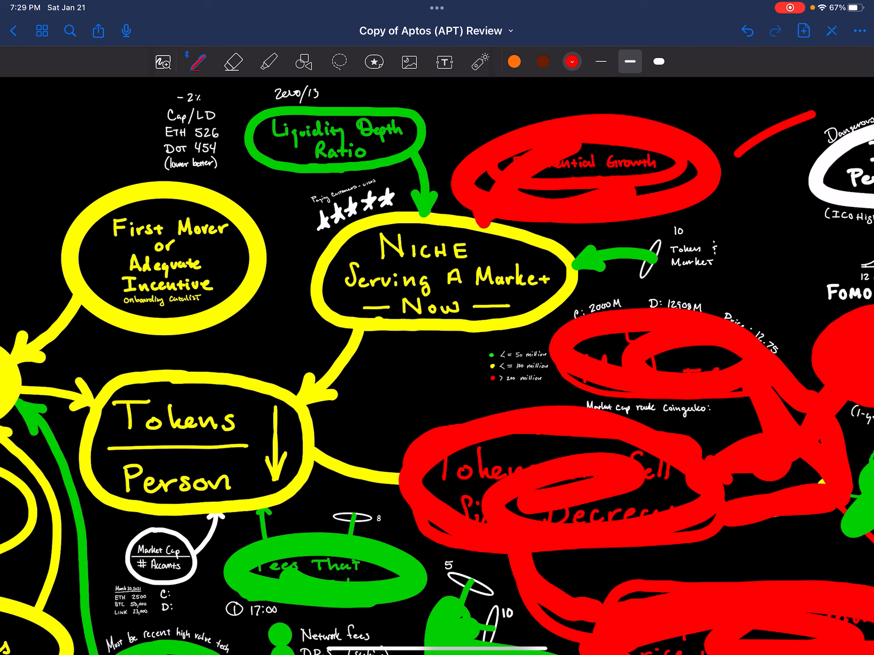
Cycle the pen ink through the colour picker and settle on yellow (FFFF00).
click(233, 62)
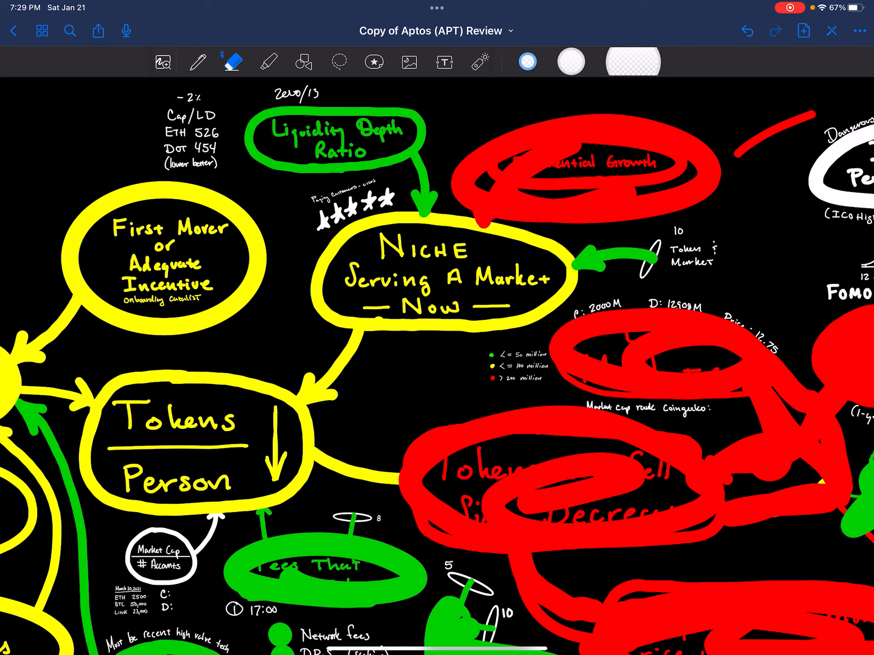
click(199, 62)
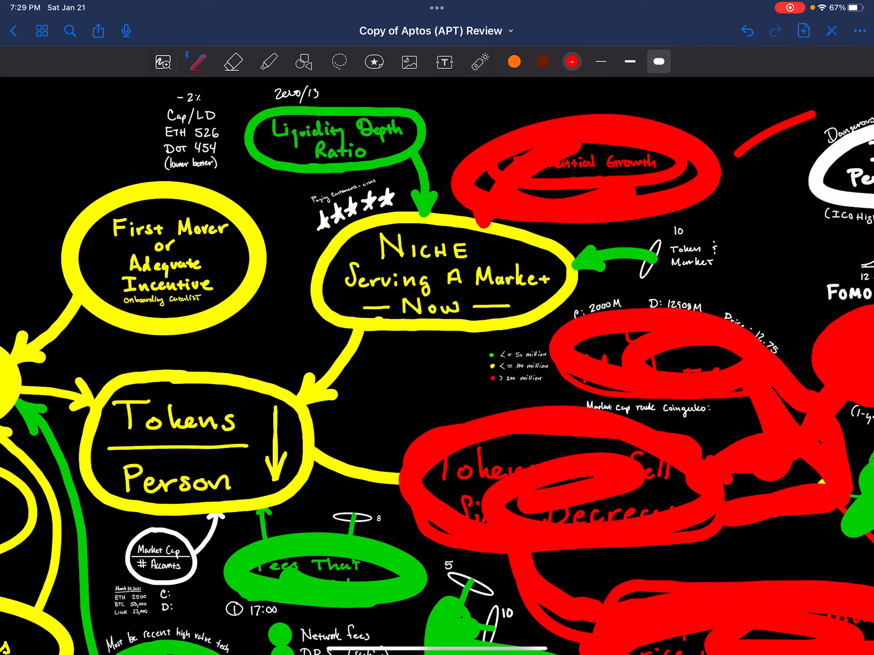
click(571, 61)
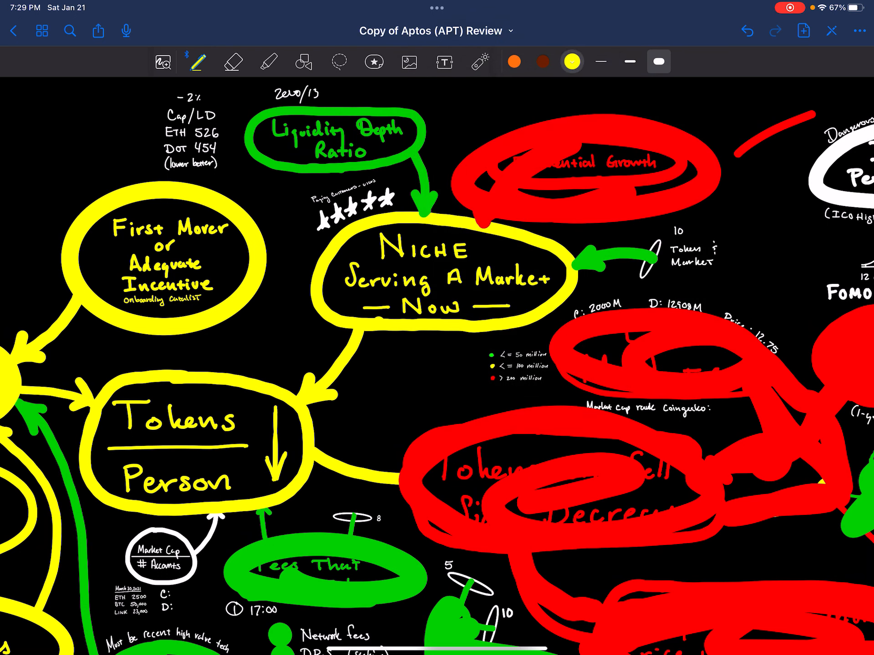
click(571, 62)
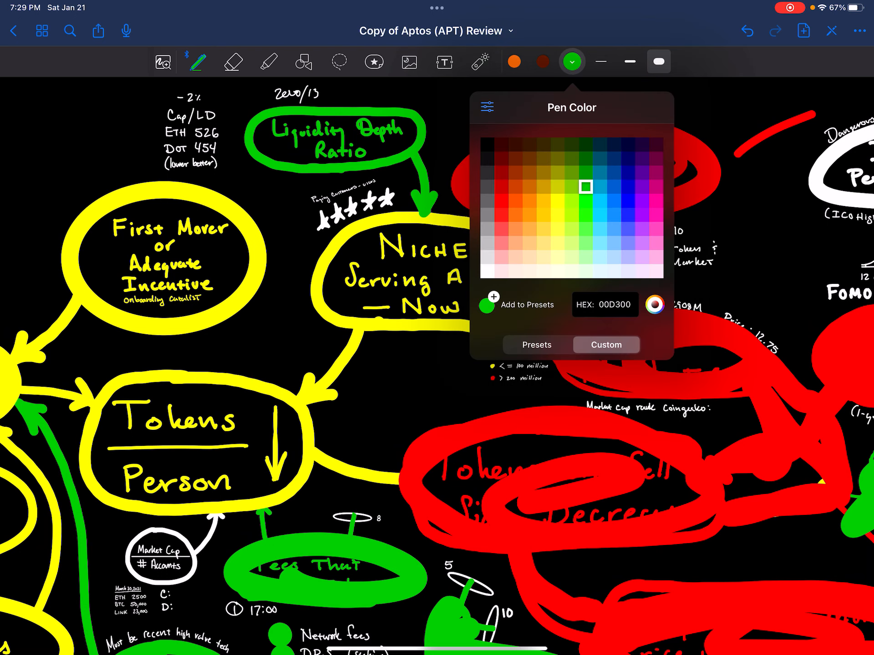
click(572, 62)
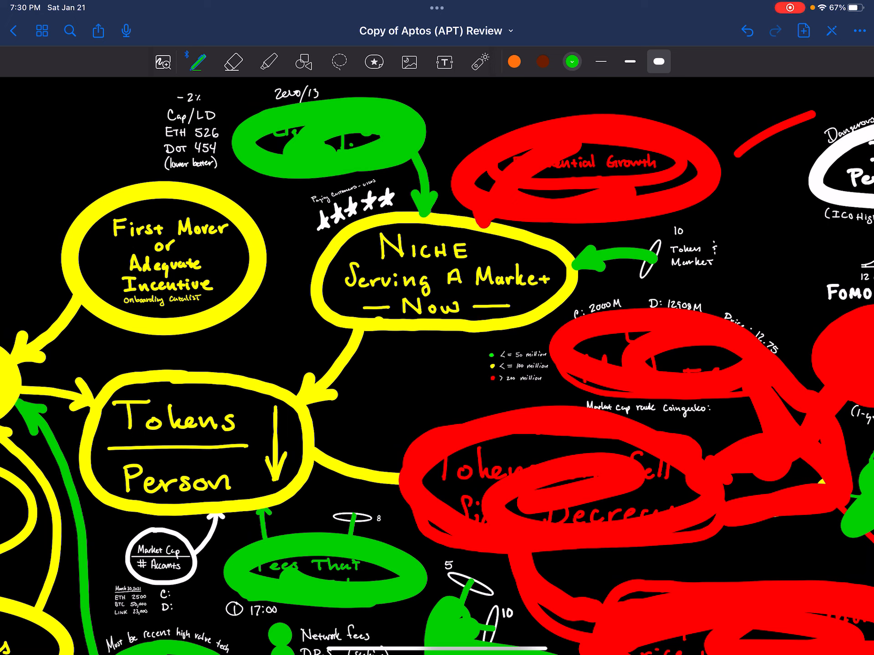
click(571, 62)
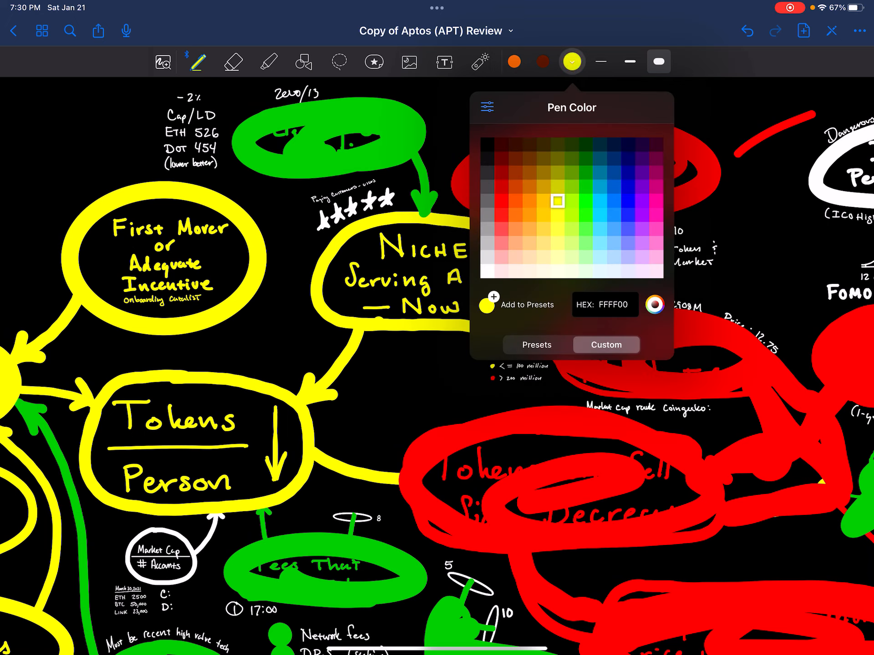
click(572, 62)
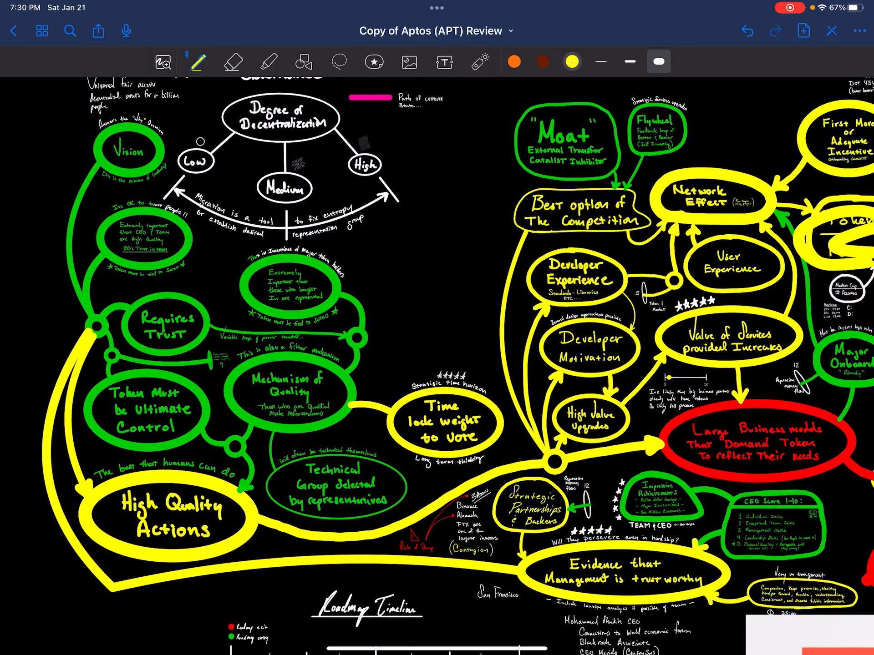
Set the pen to green and bring the governance branch nodes into view for scribbling.
click(572, 62)
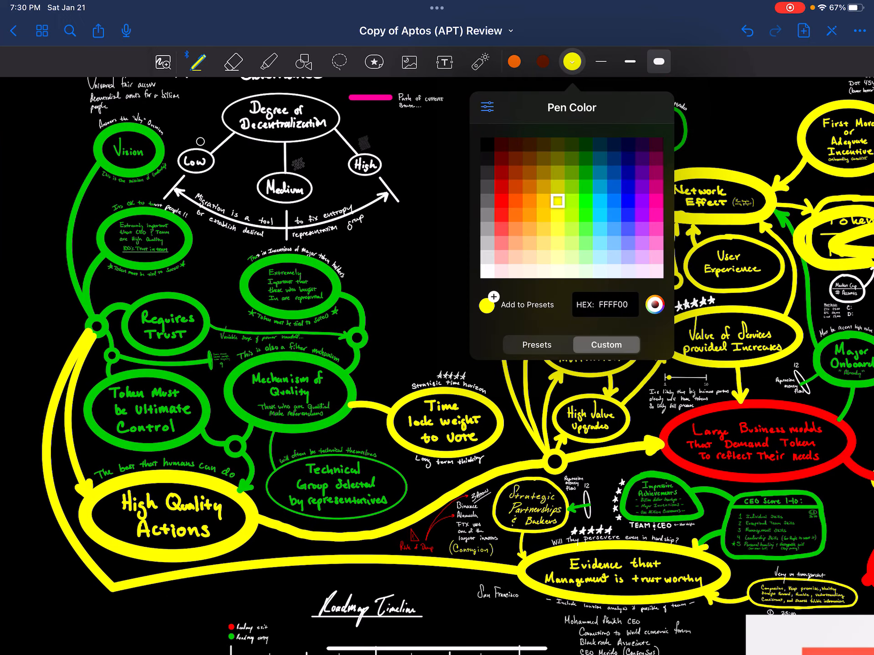
click(572, 62)
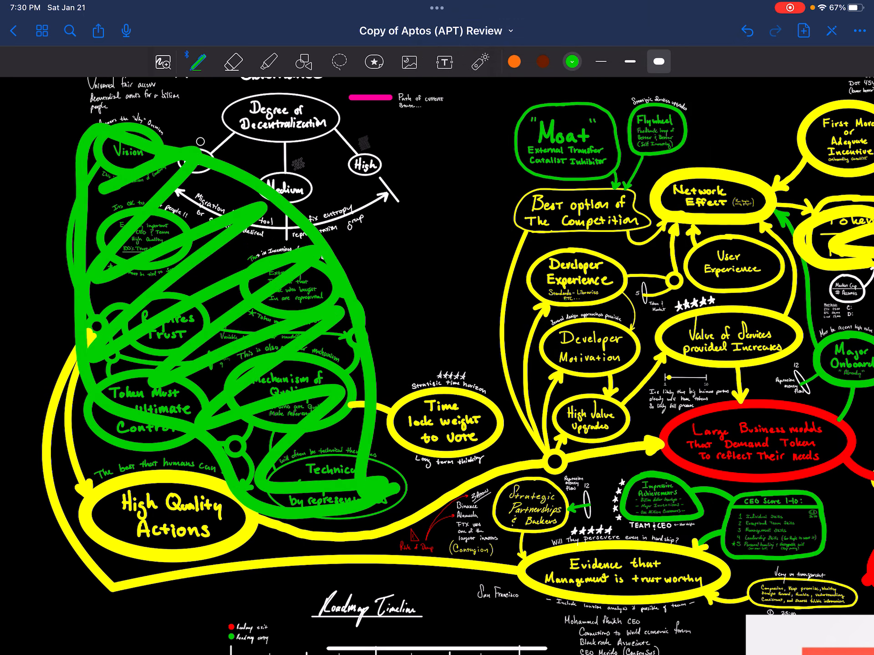
scroll(down, 3)
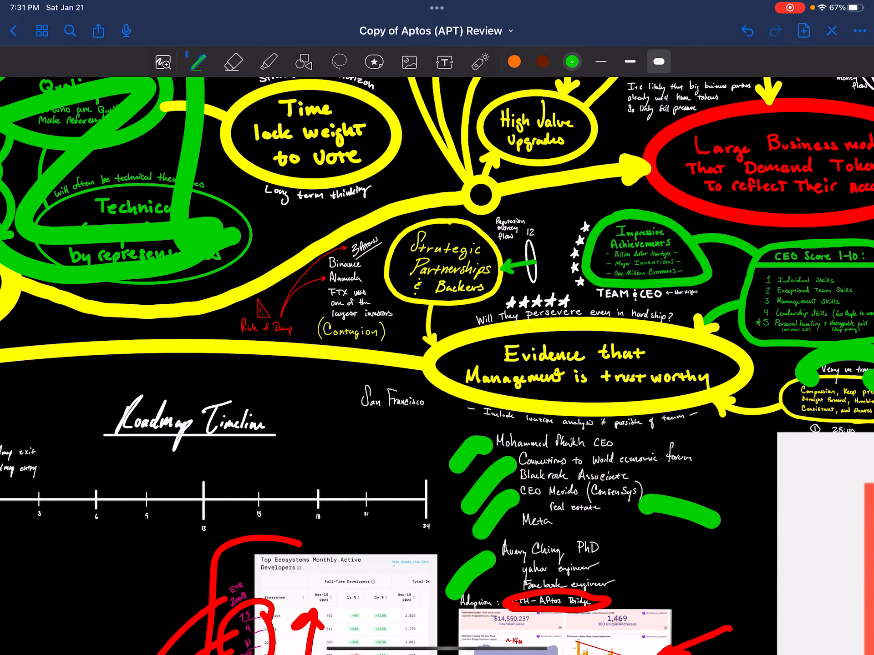
Switch the pen to yellow for scribbling over the Strategic Partnerships and Evidence nodes.
click(572, 62)
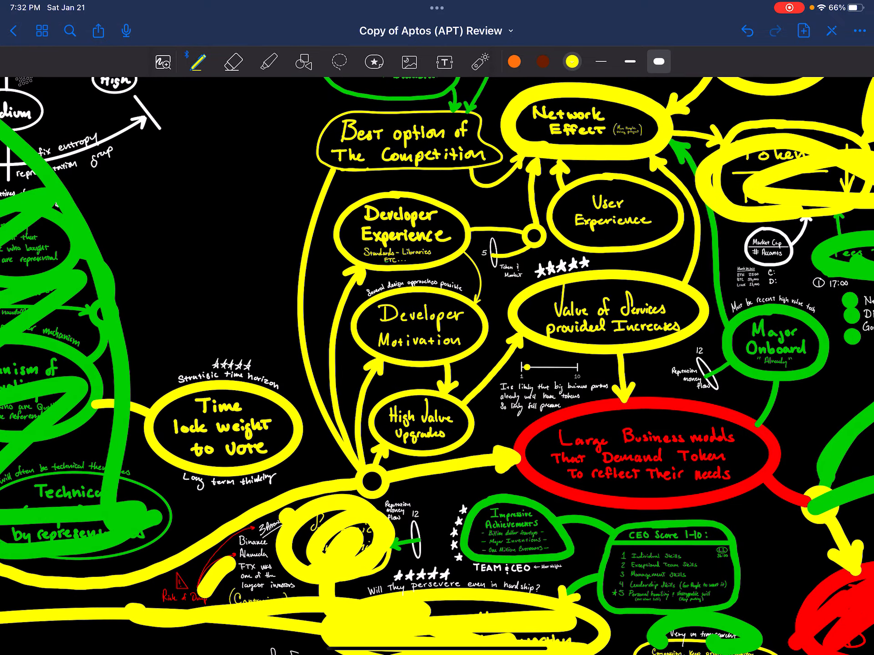
Scribble yellow over the Best option, Developer Experience and Developer Motivation nodes, then switch to red.
scroll(down, 3)
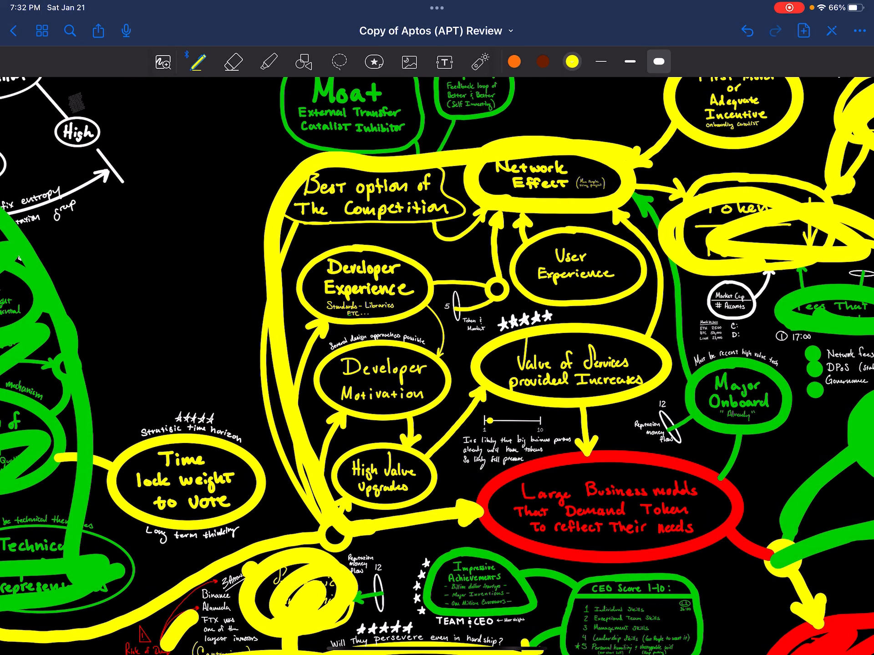
drag(334, 234, 613, 401)
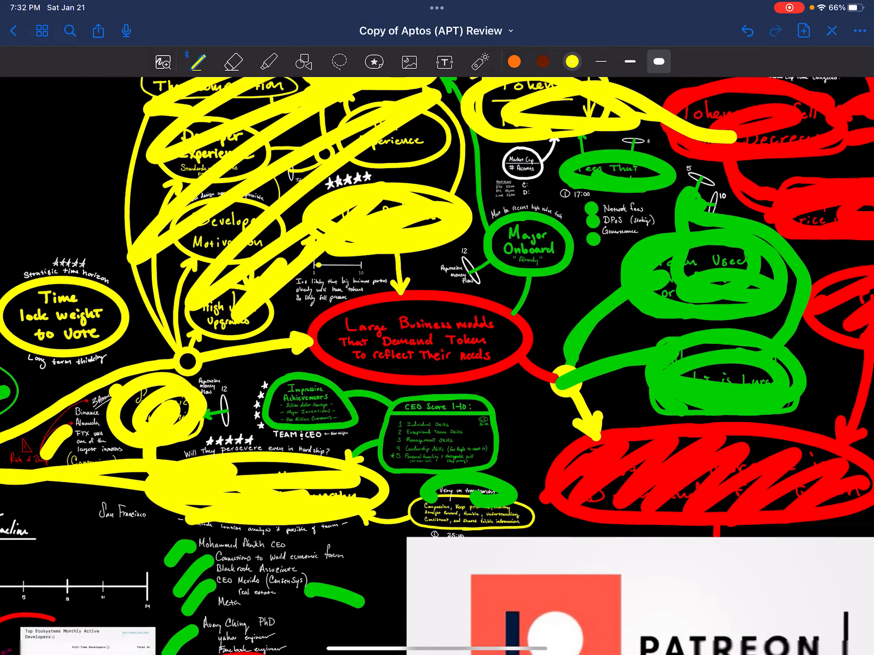
click(659, 62)
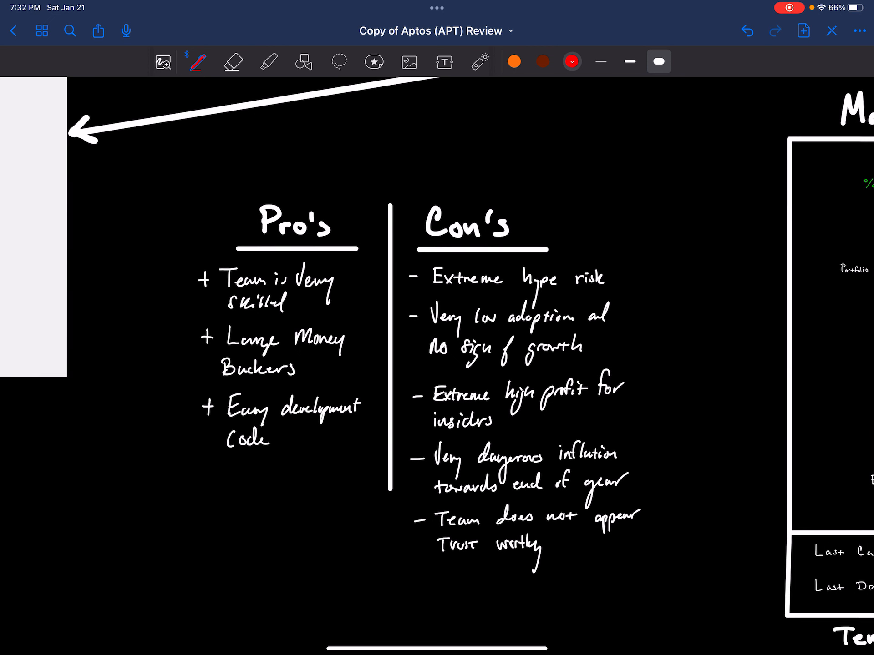
Mark the Pro's items with green dots and draw a green stroke beside Extreme hype risk.
click(572, 61)
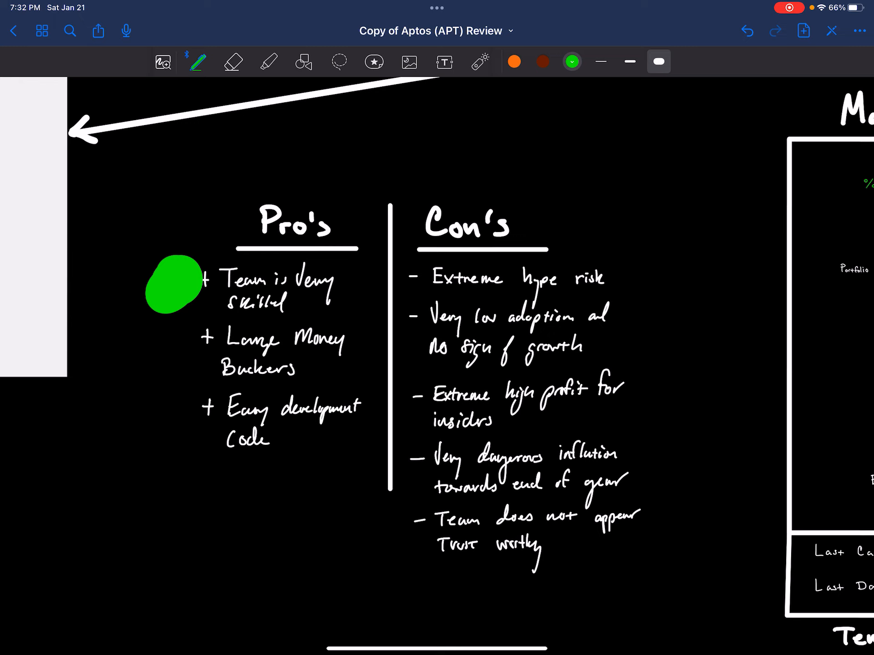
click(169, 346)
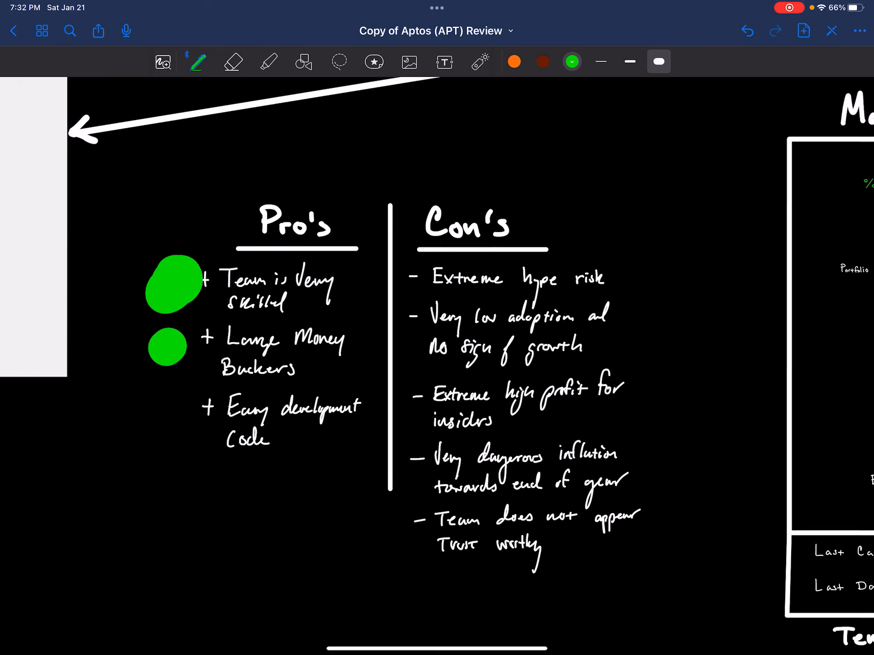
click(162, 434)
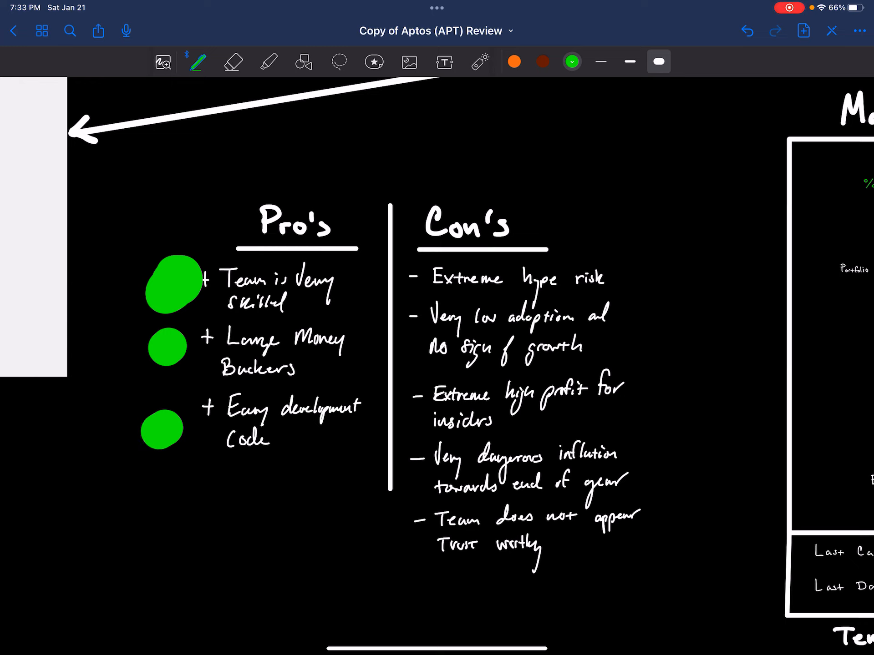
drag(616, 281, 708, 209)
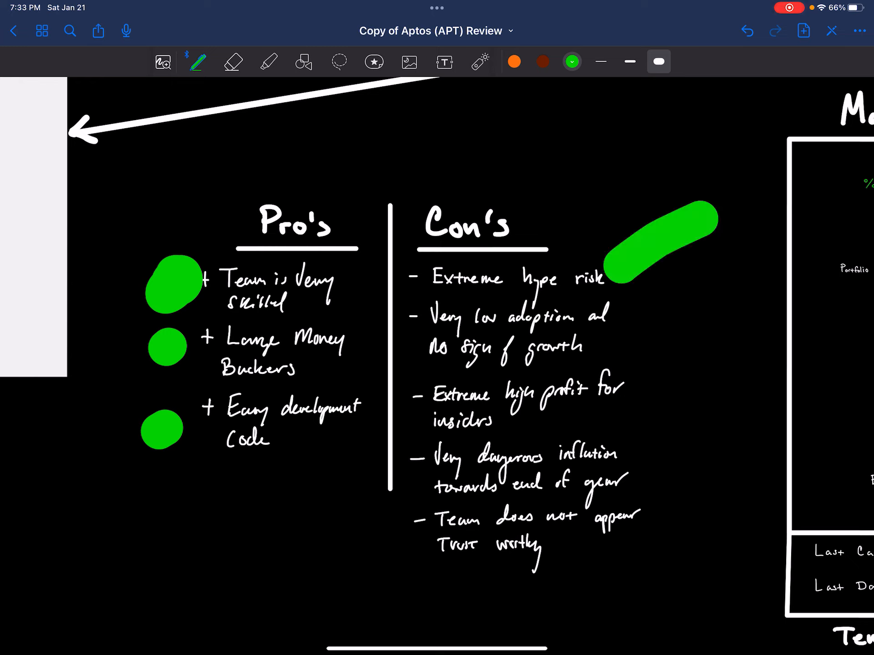
Add green strokes beside two more cons and trace a green border around the Patreon image.
drag(619, 295, 669, 329)
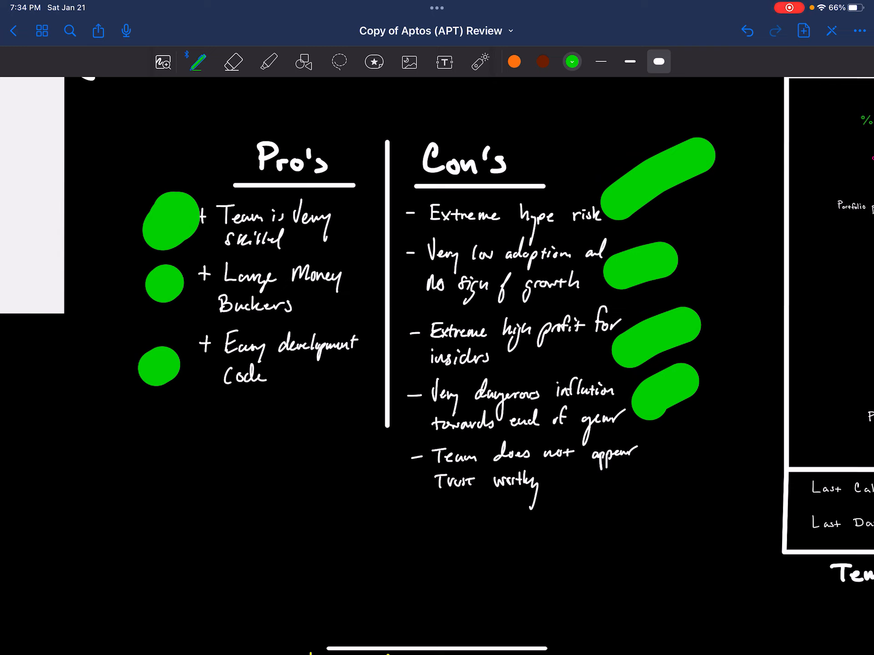
drag(568, 518, 690, 468)
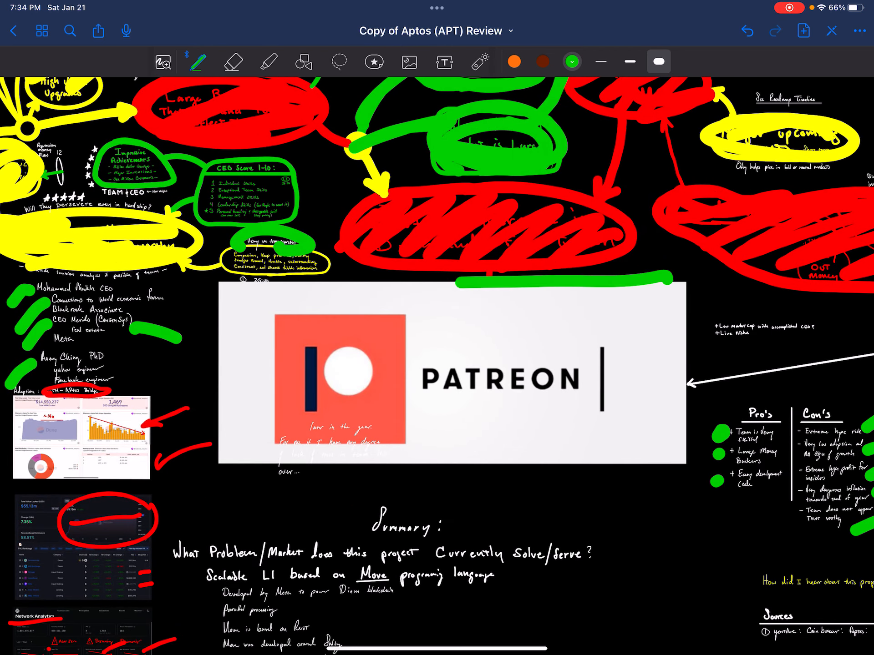
drag(223, 284, 675, 480)
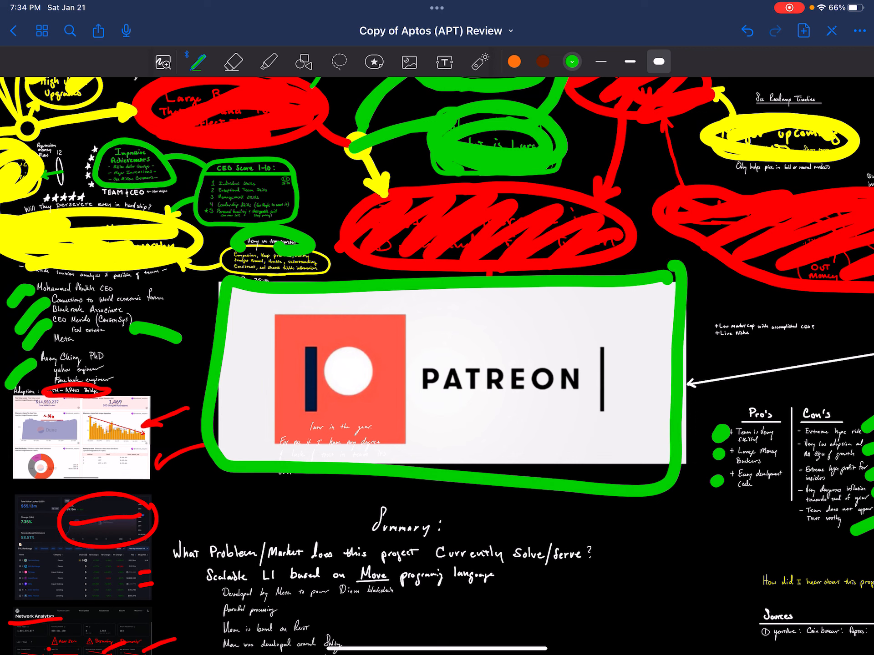